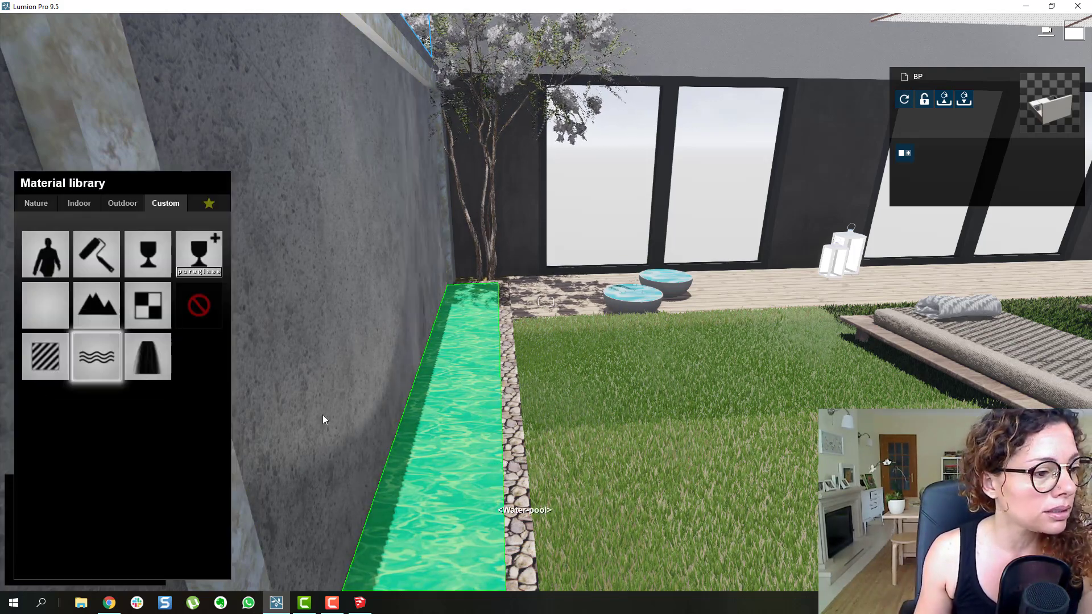
Step: Apply the plain Water material from the Custom tab to the pool strip
left_click(95, 356)
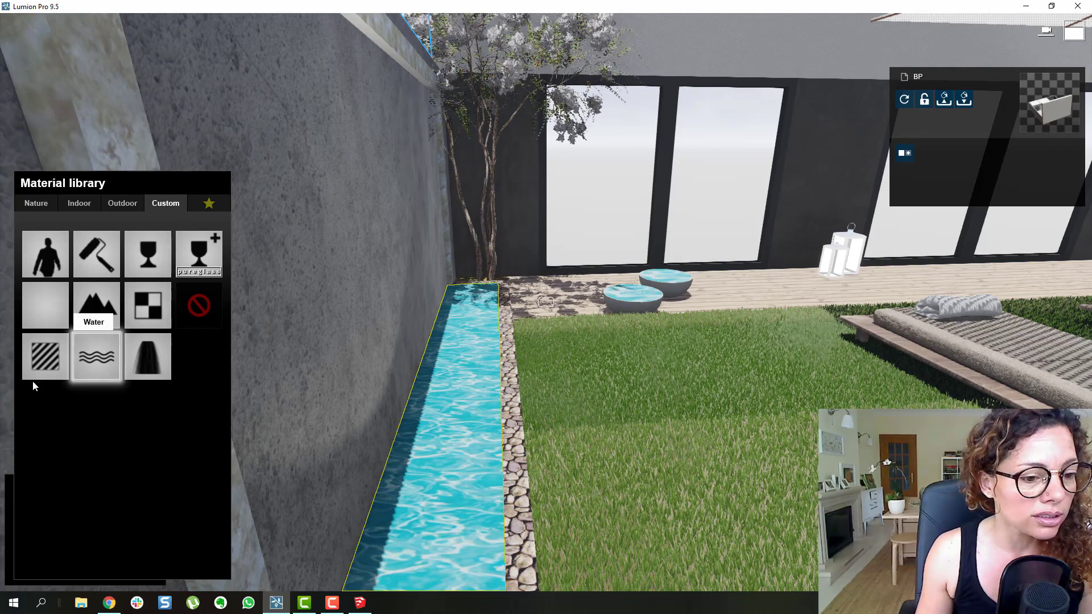
mouse_move(147, 356)
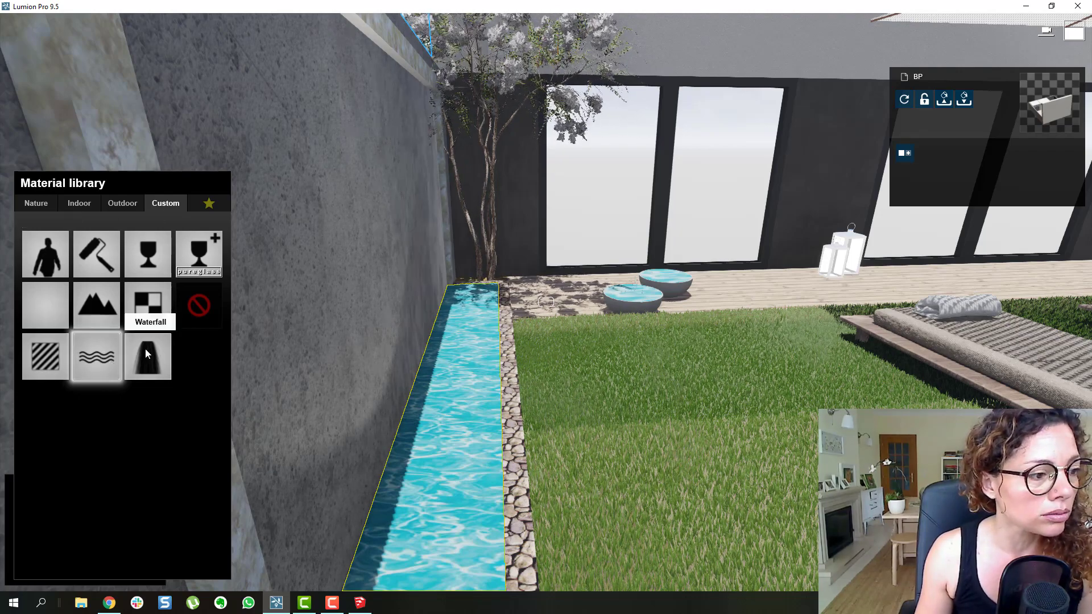
left_click(147, 356)
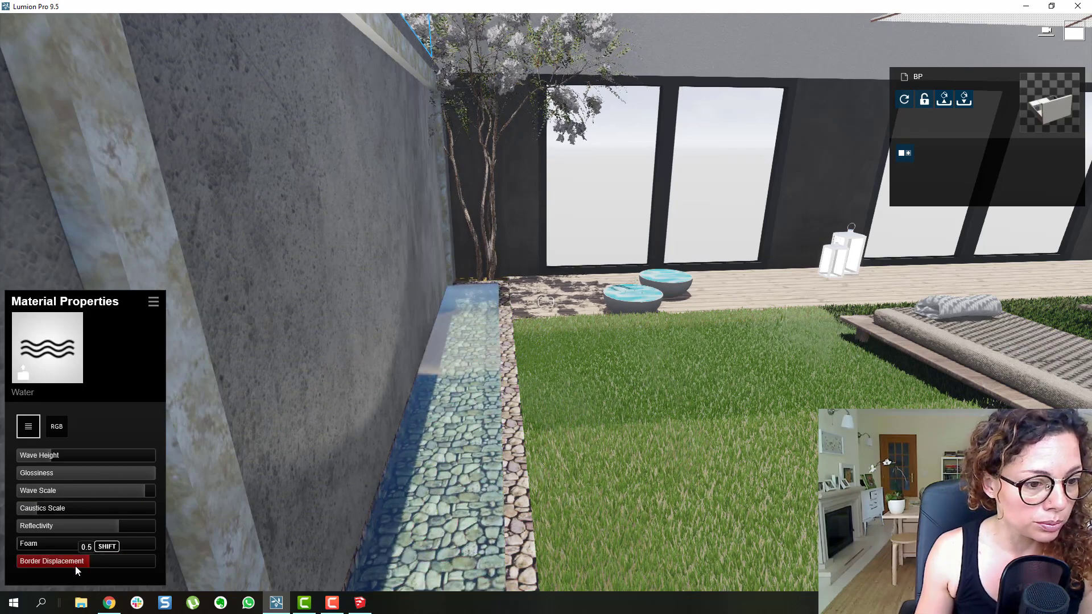
Step: Lower the strip water's Border Displacement and raise its Wave Scale, then confirm
left_click_drag(69, 546, 49, 546)
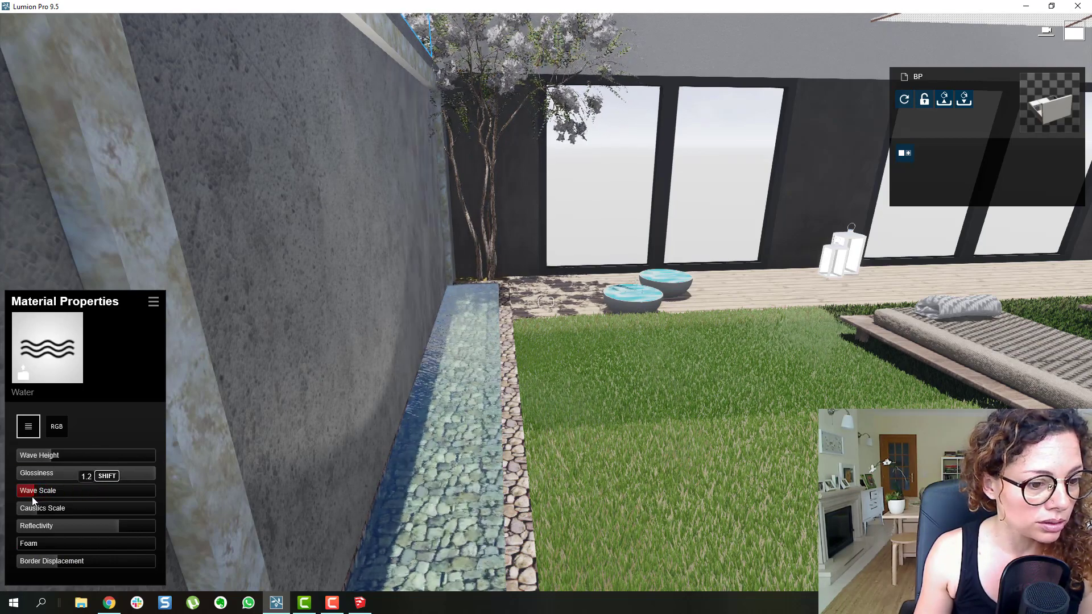
left_click_drag(69, 473, 91, 473)
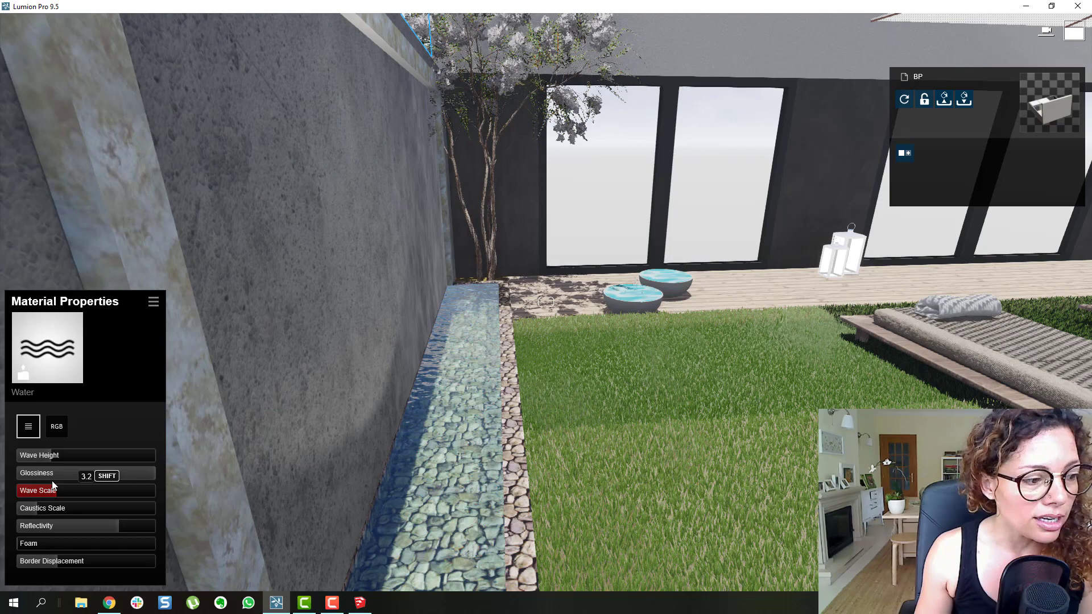
left_click(40, 455)
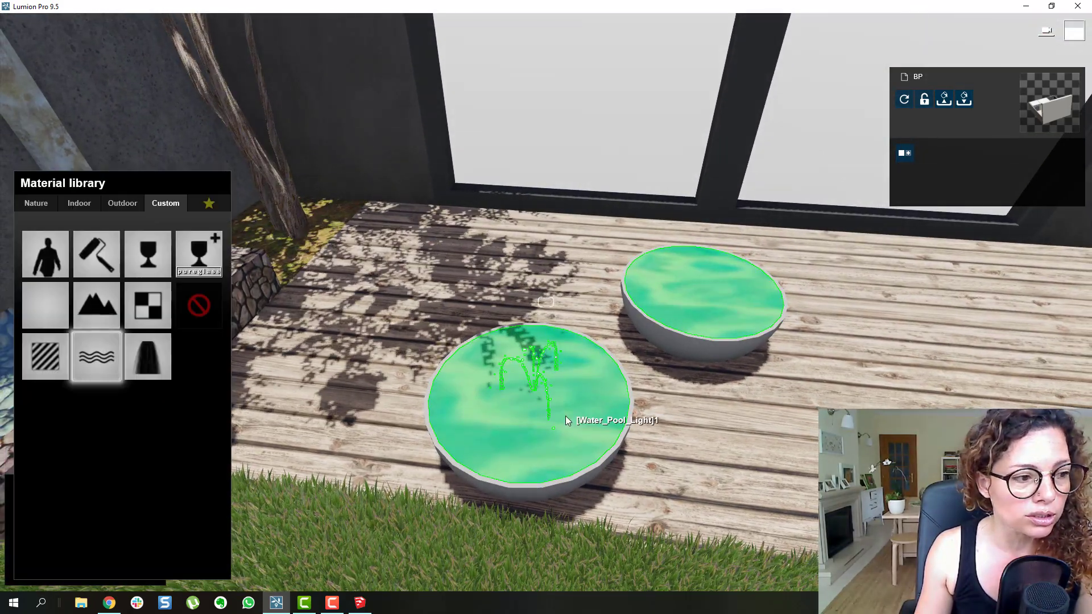
Step: Switch the Material library to the Nature tab for the bowls' water
left_click(35, 202)
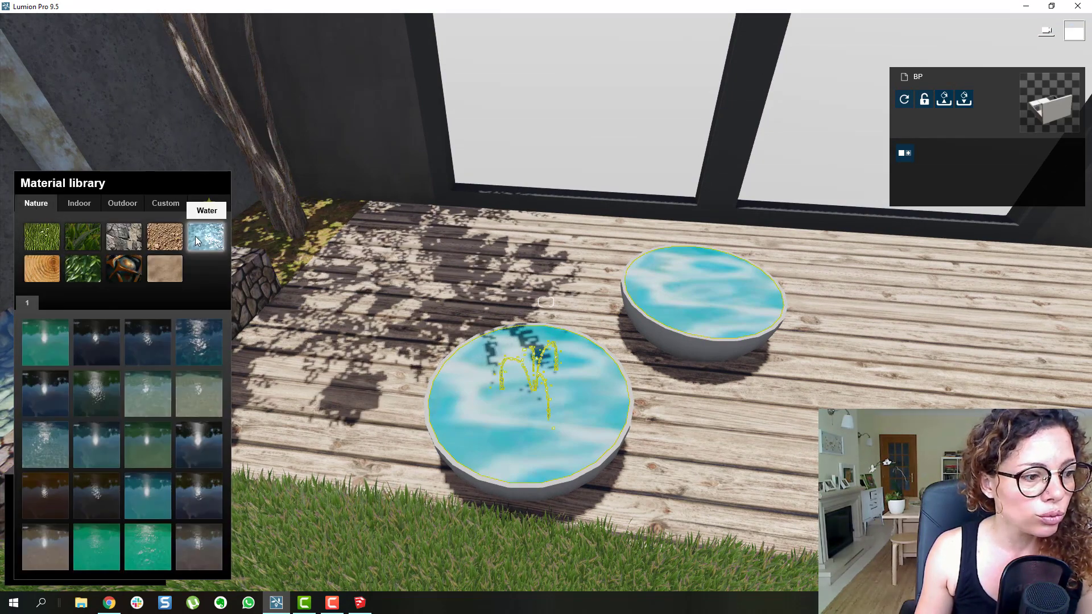
mouse_move(146, 496)
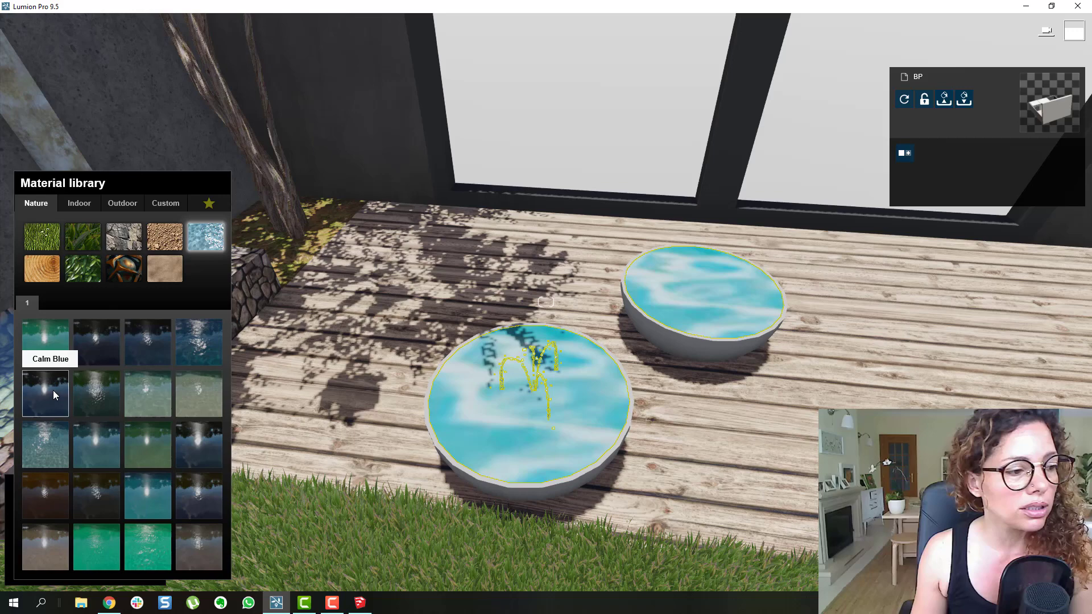
mouse_move(148, 341)
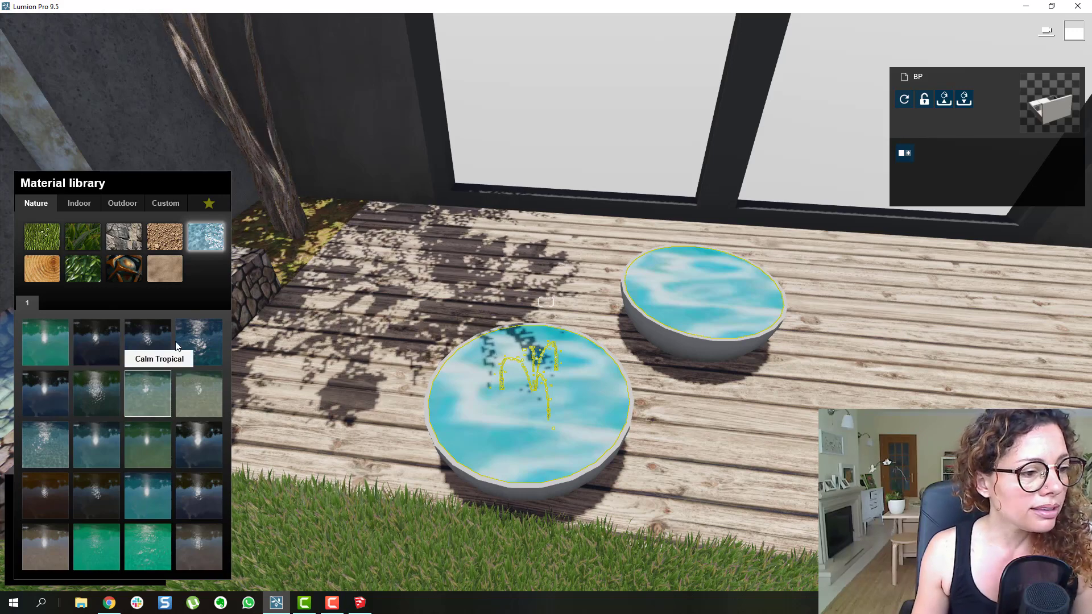
mouse_move(198, 341)
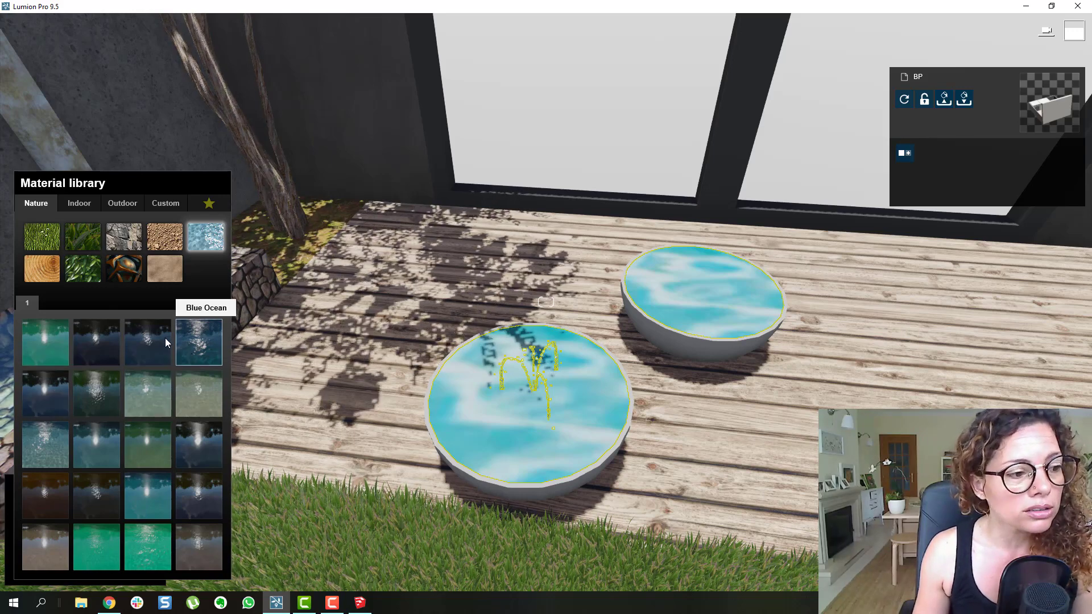
mouse_move(146, 341)
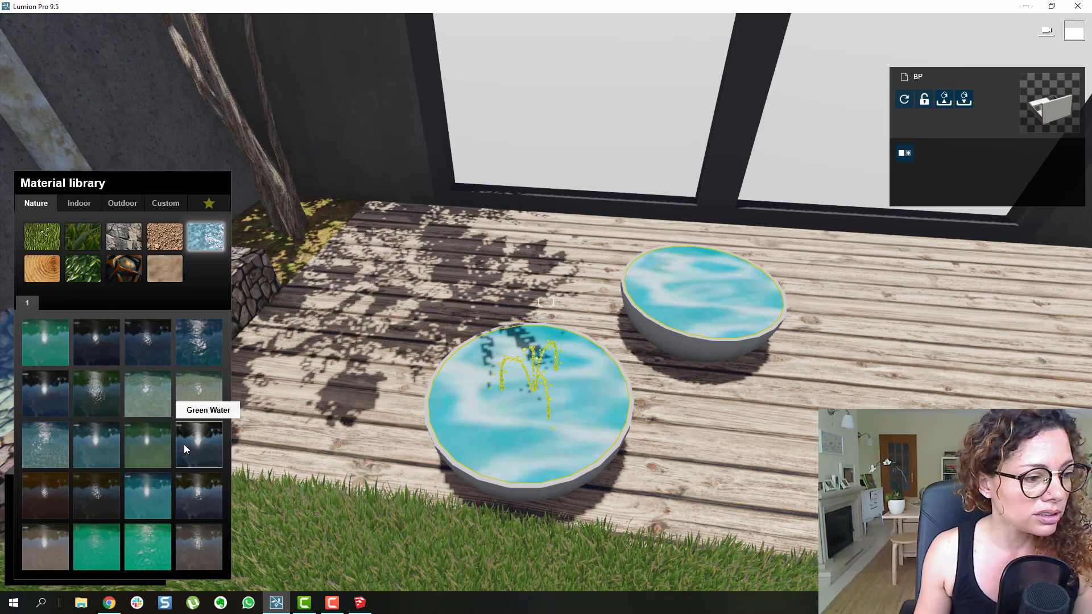
mouse_move(148, 496)
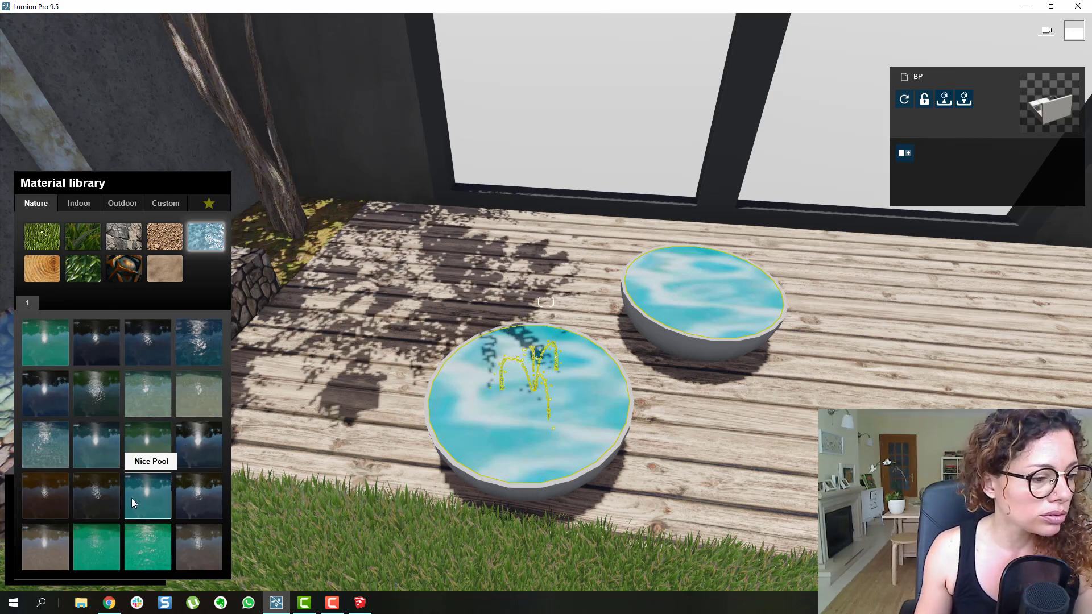
Step: Try Nice Pool, then settle on Clear Pool water for the bowls and close material editing
left_click(97, 444)
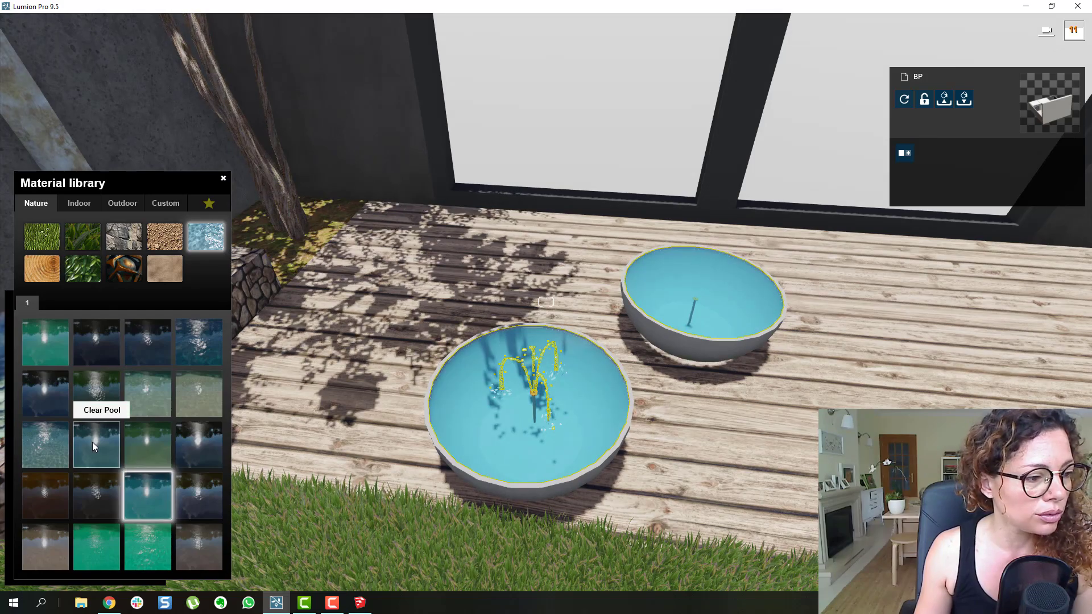
left_click(95, 445)
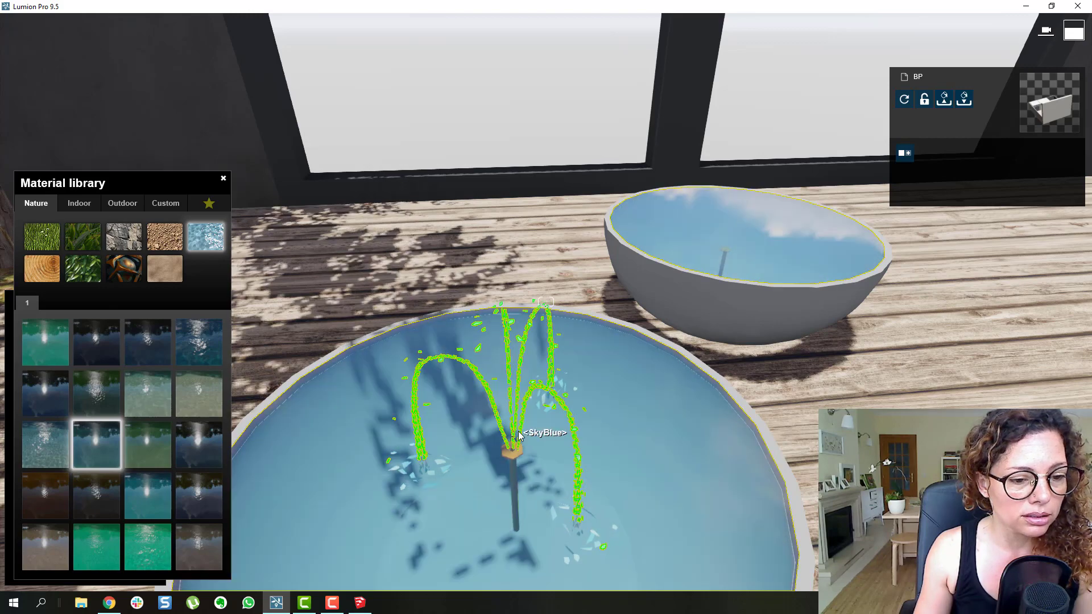
mouse_move(139, 432)
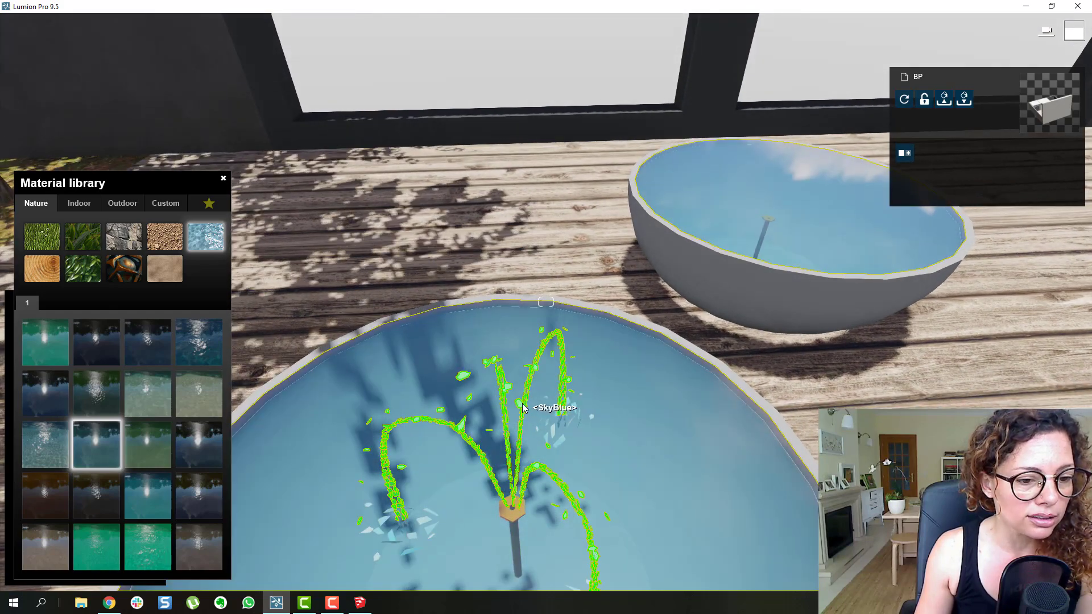
left_click(166, 203)
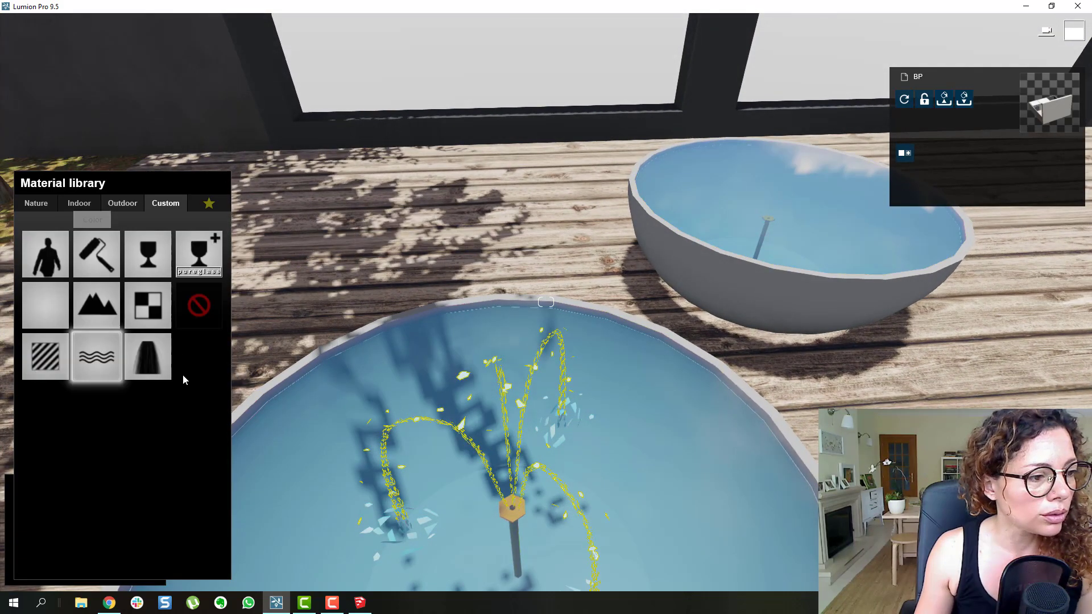
left_click(146, 355)
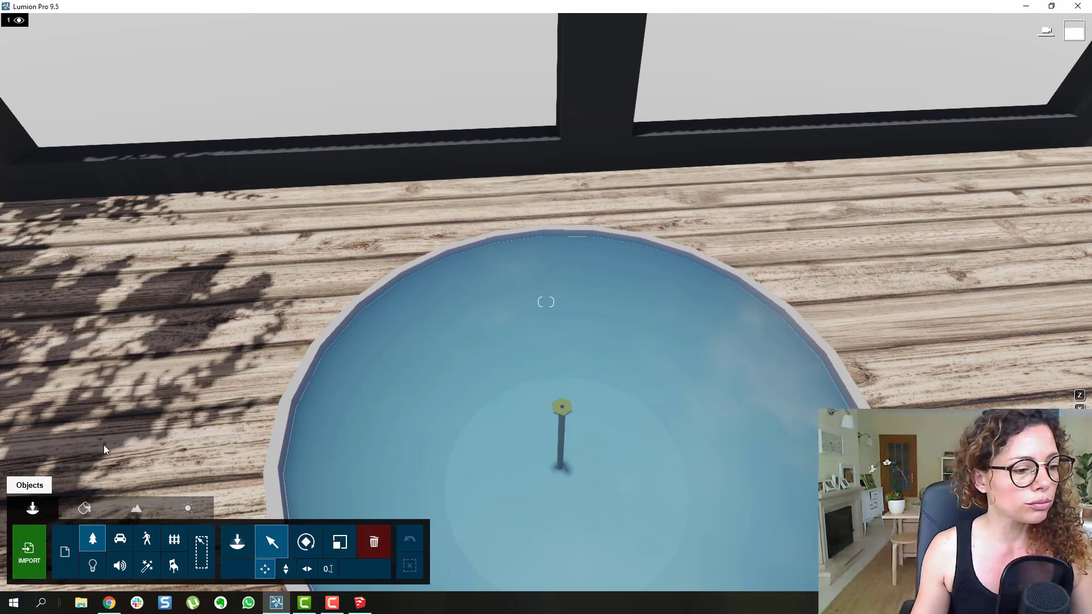
mouse_move(147, 566)
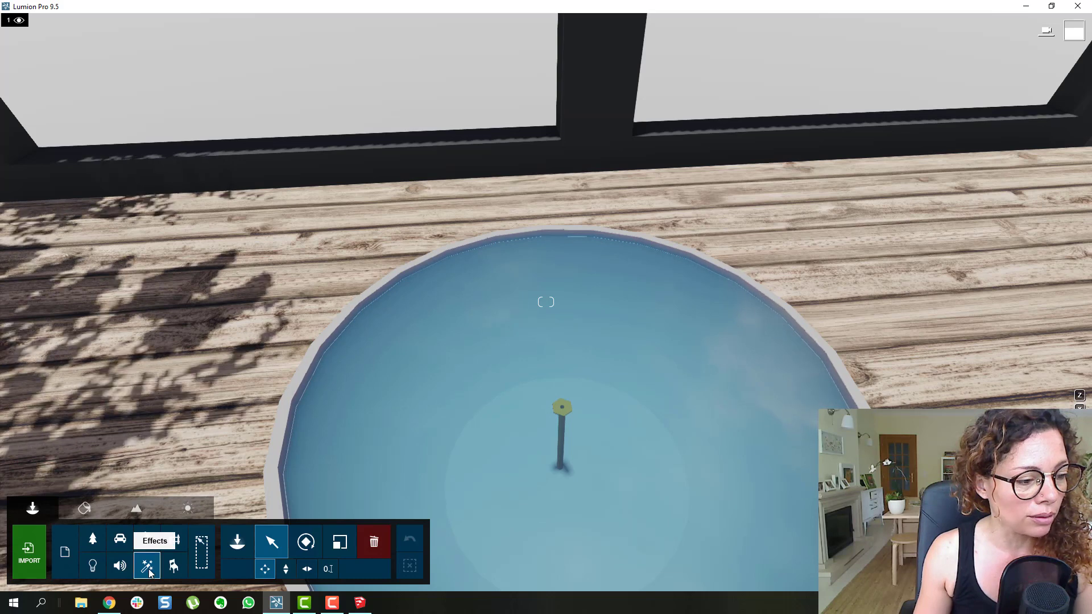
Step: Bring up the Effects Library of fountain water effects
left_click(147, 566)
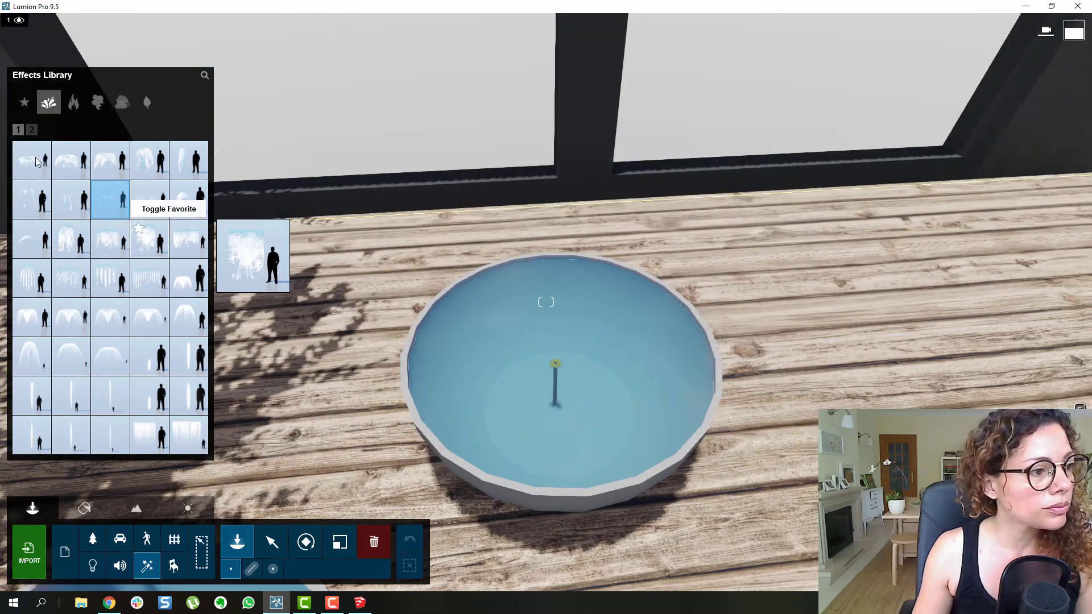
Step: Place fountainRound 01 in the bowl and lower its spray height and Foaminess
left_click(32, 159)
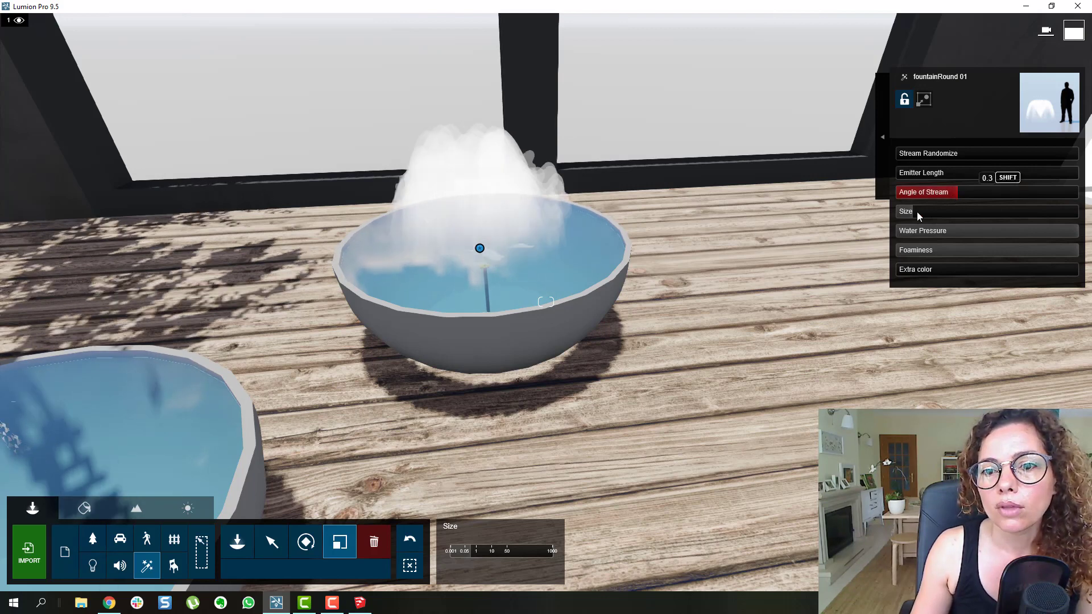
left_click(906, 211)
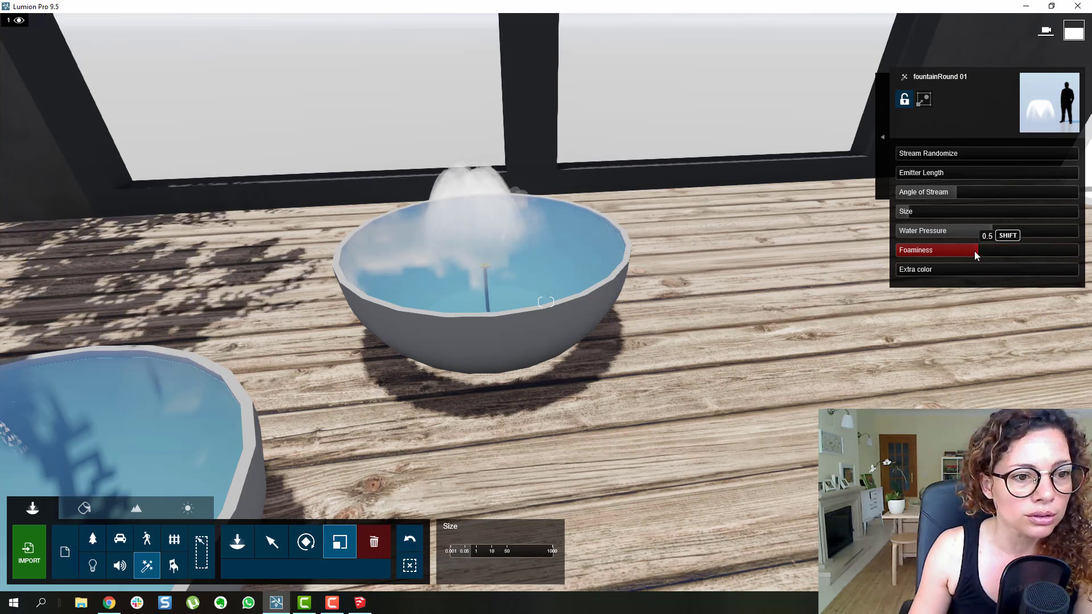
left_click_drag(985, 231, 906, 231)
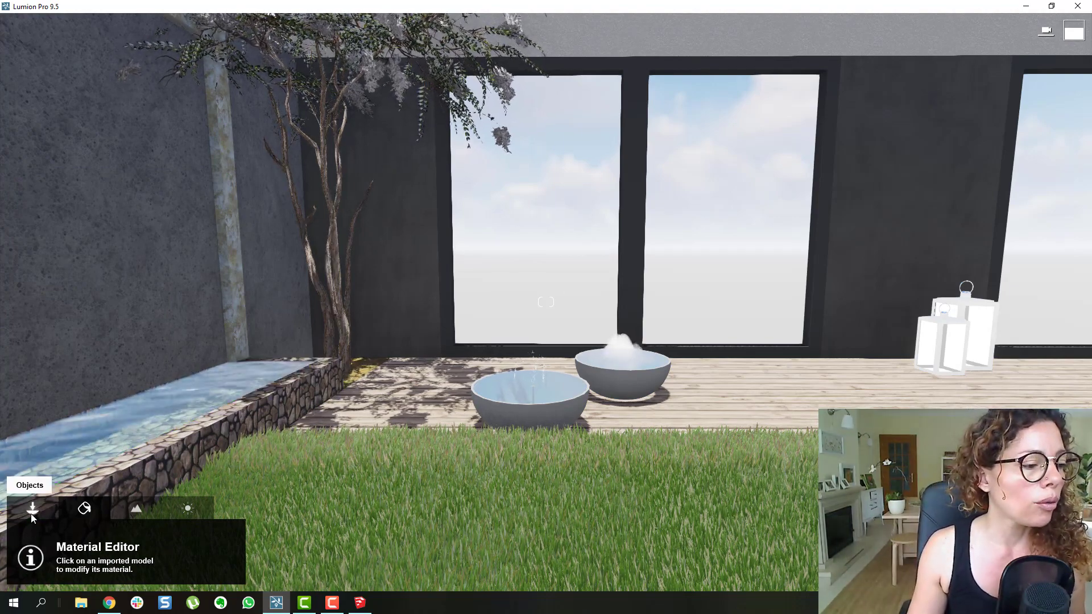
Step: Pick fountainWall 02 from the Effects Library for the framed wall
left_click(147, 565)
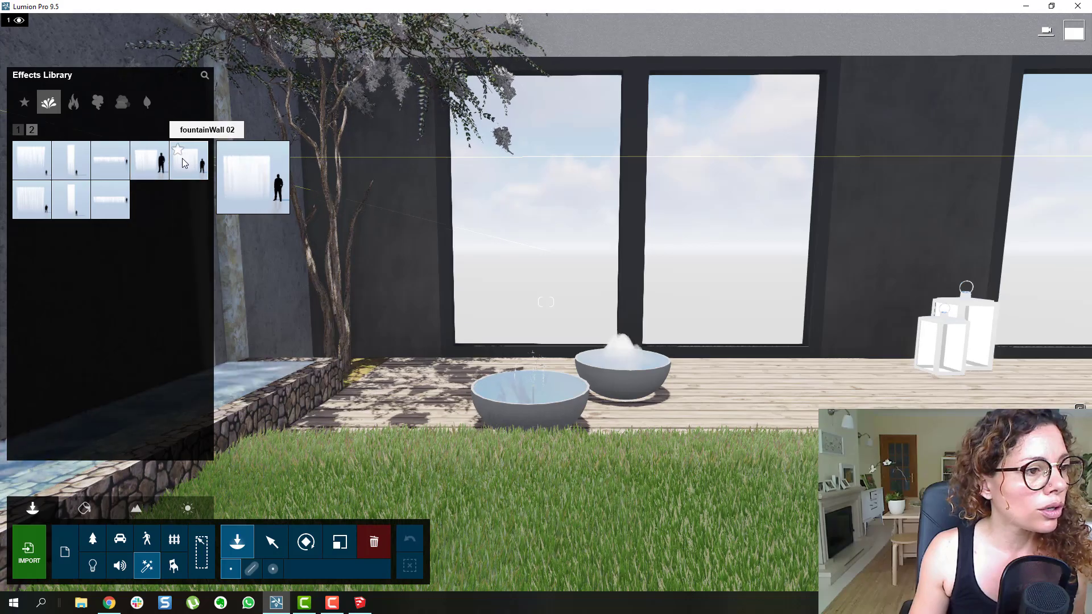
left_click(188, 161)
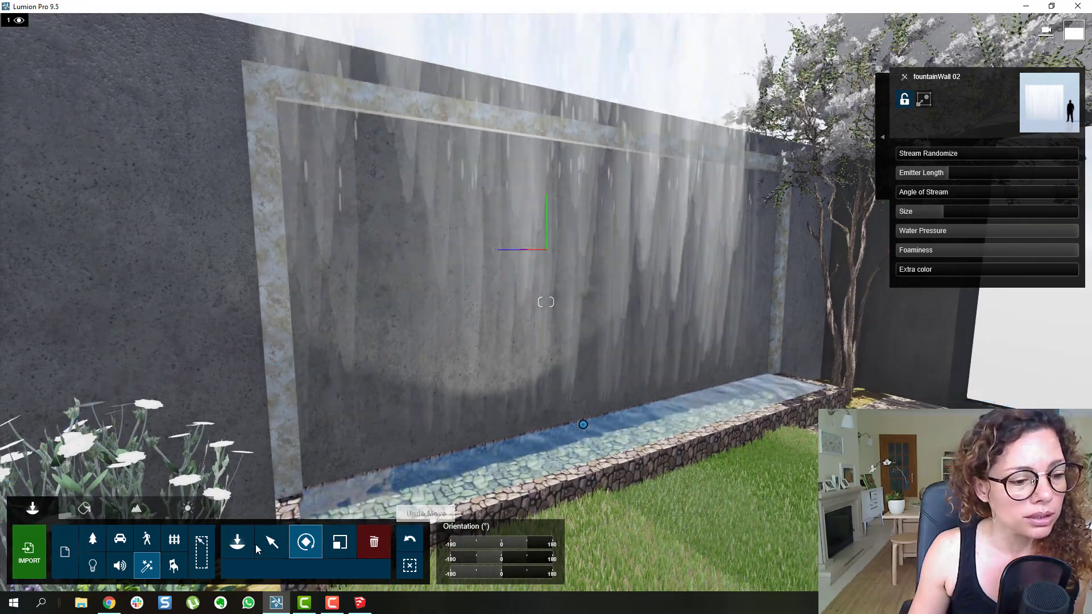
Step: Lengthen the waterfall's emitter, set Angle of Stream to 0 and raise Extra color to white
left_click(271, 542)
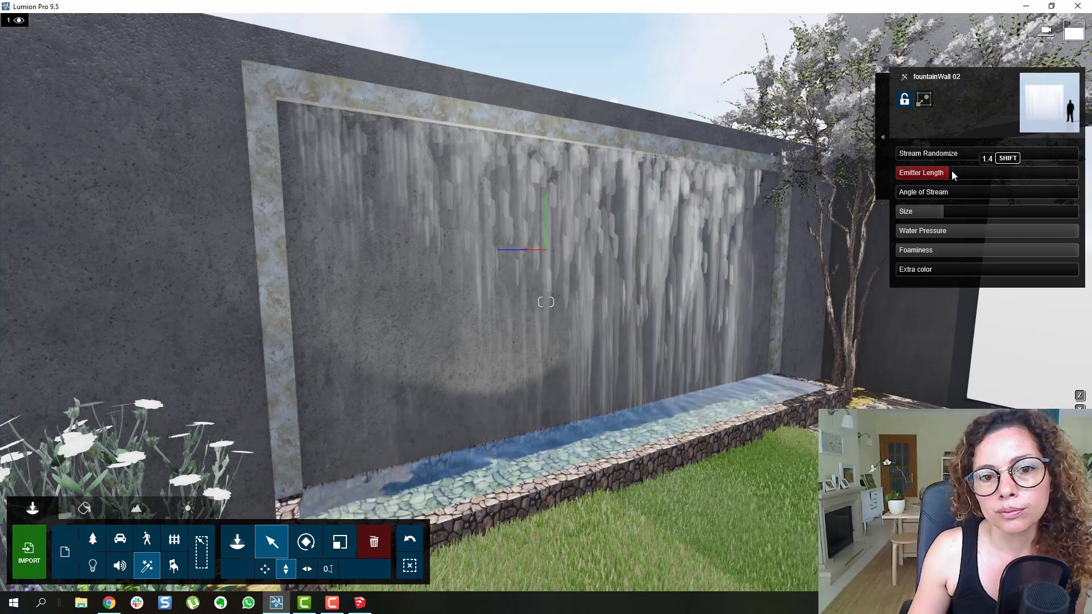
left_click(986, 154)
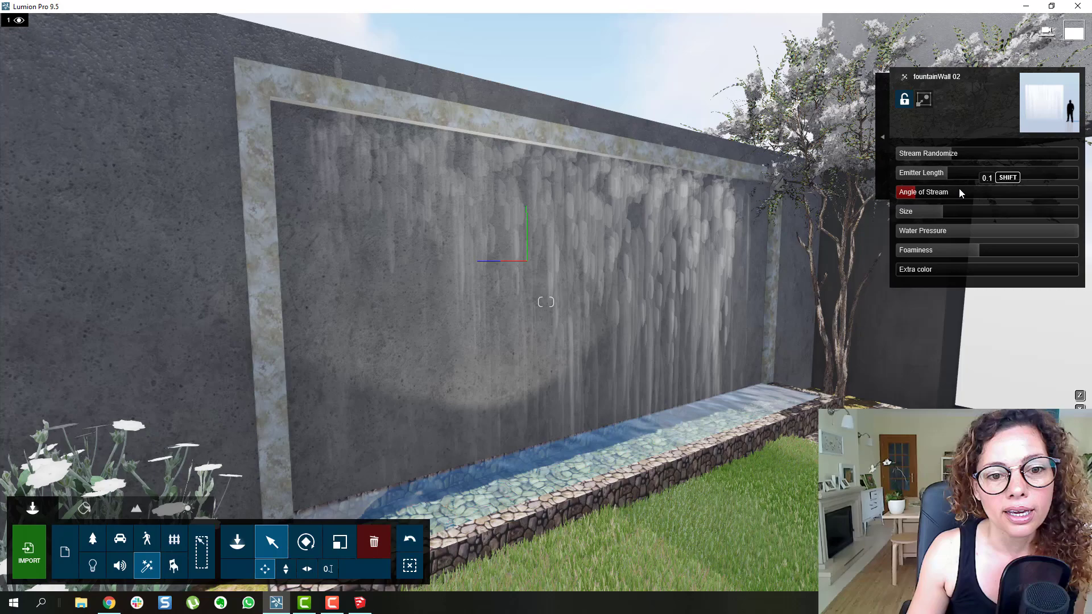
left_click_drag(975, 172, 1010, 172)
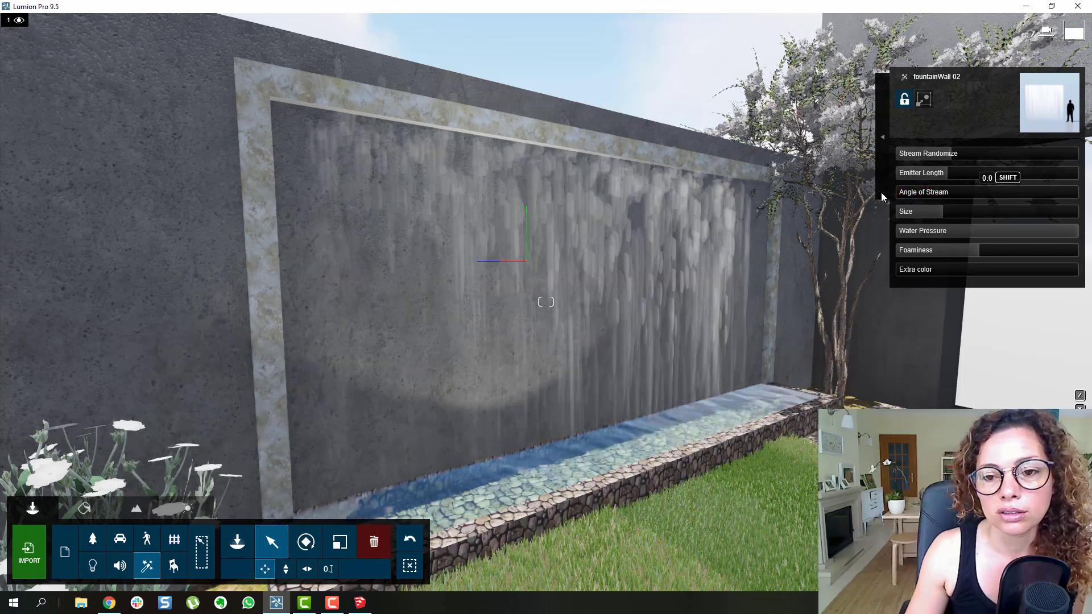
left_click_drag(941, 250, 987, 250)
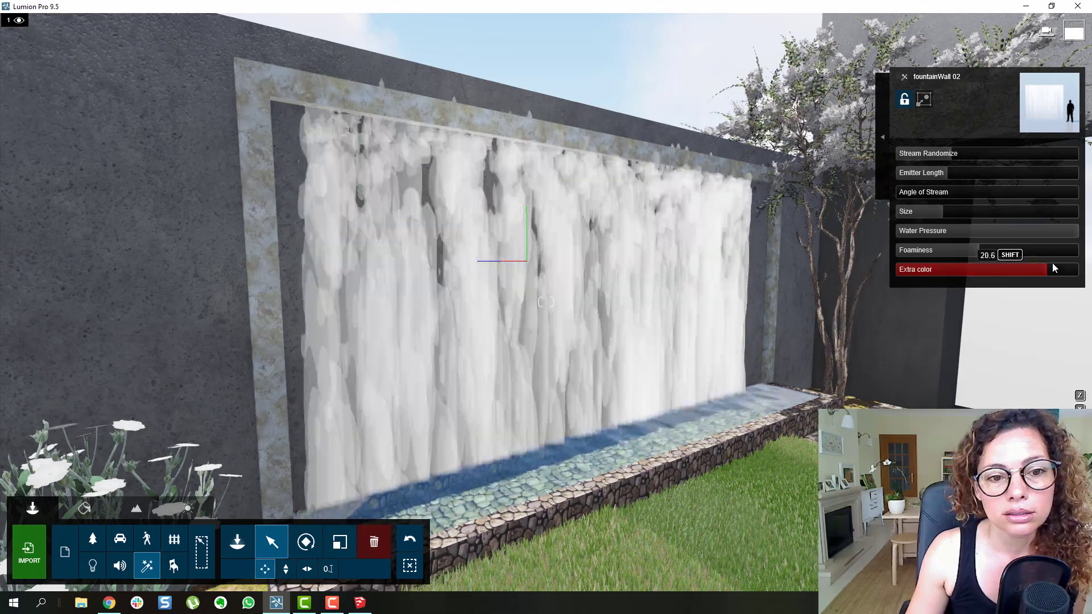
left_click_drag(1010, 254, 933, 254)
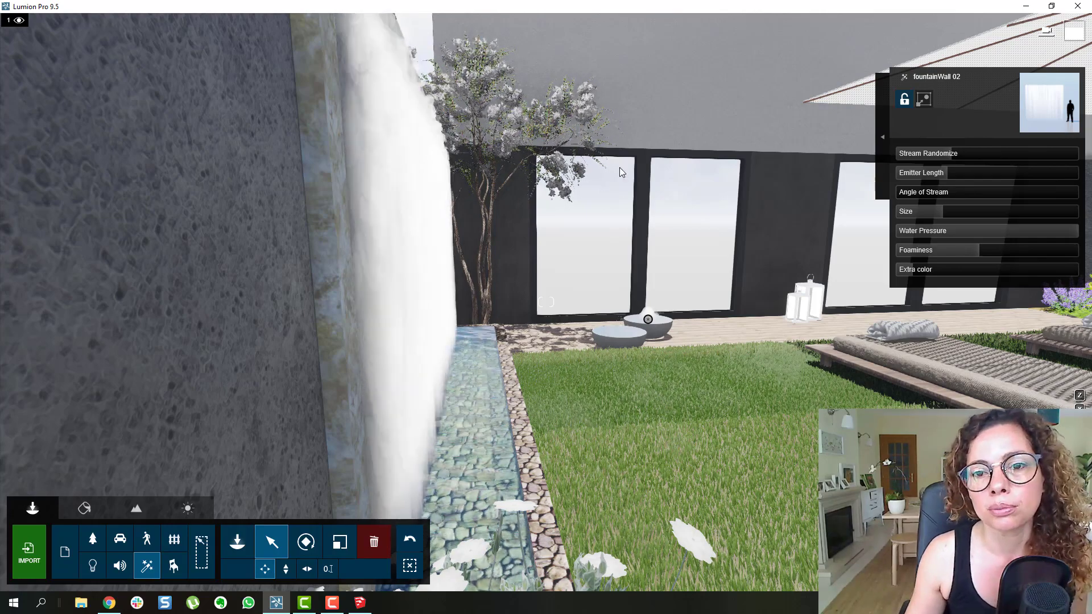
mouse_move(885, 137)
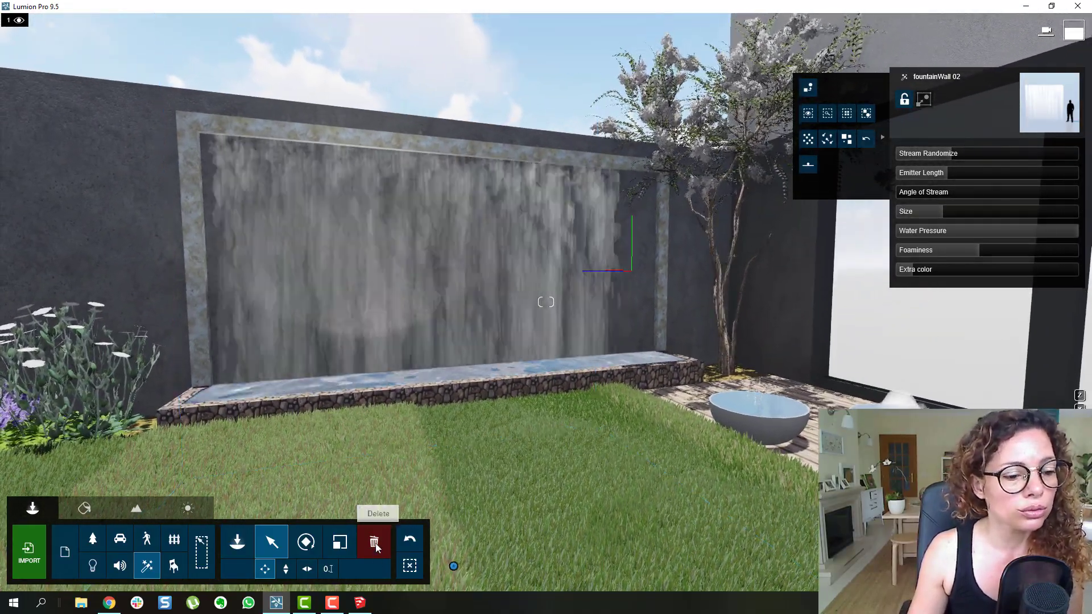
Step: Switch to the Delete object mode in the Objects toolbar
left_click(374, 541)
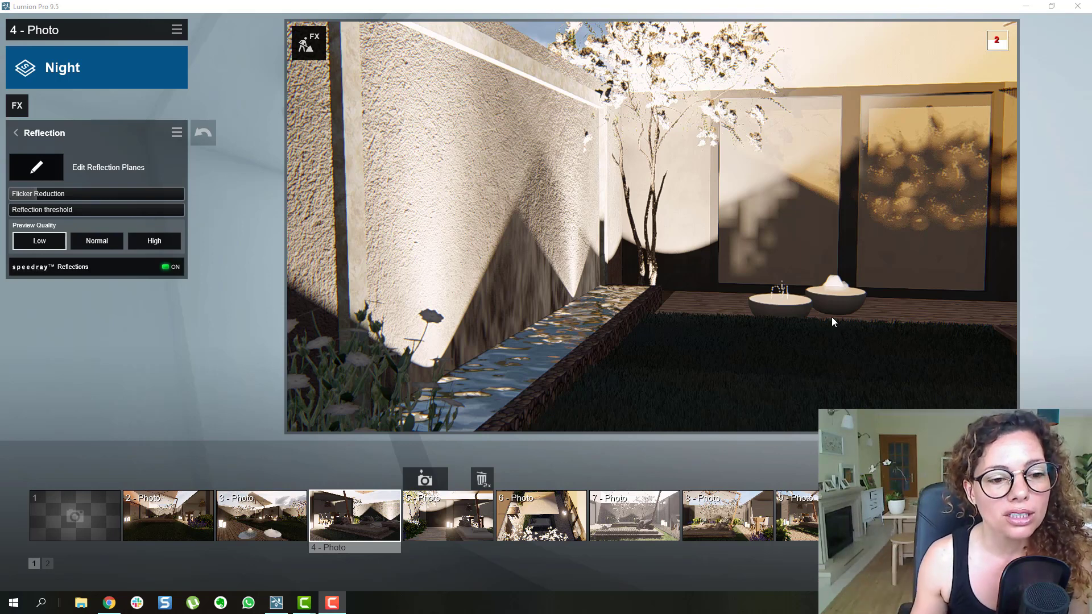
mouse_move(838, 285)
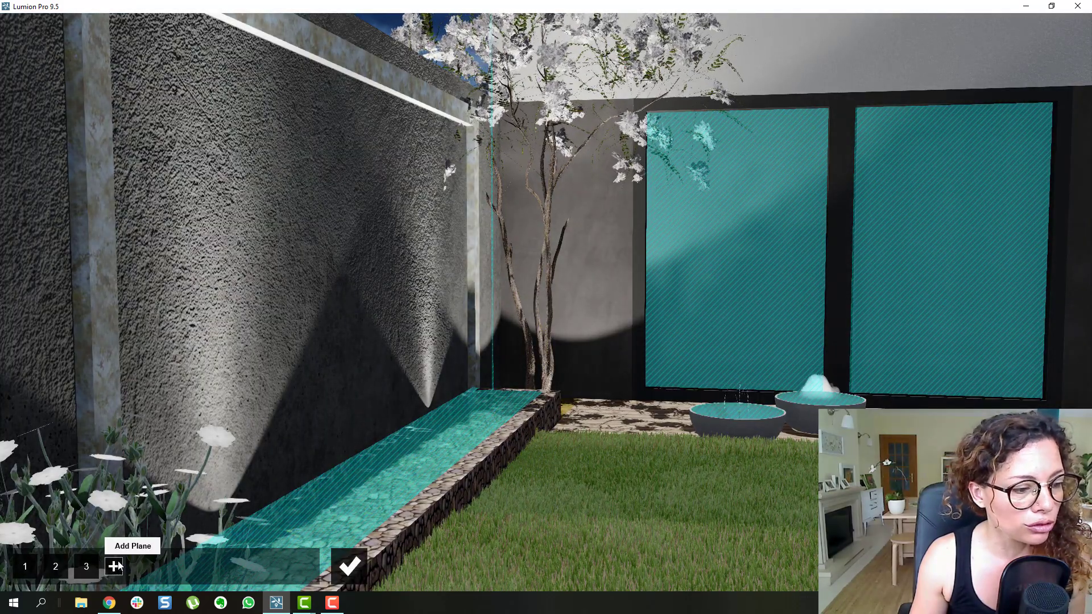
Step: Start adding a new reflection plane in the Reflection effect editor
left_click(114, 565)
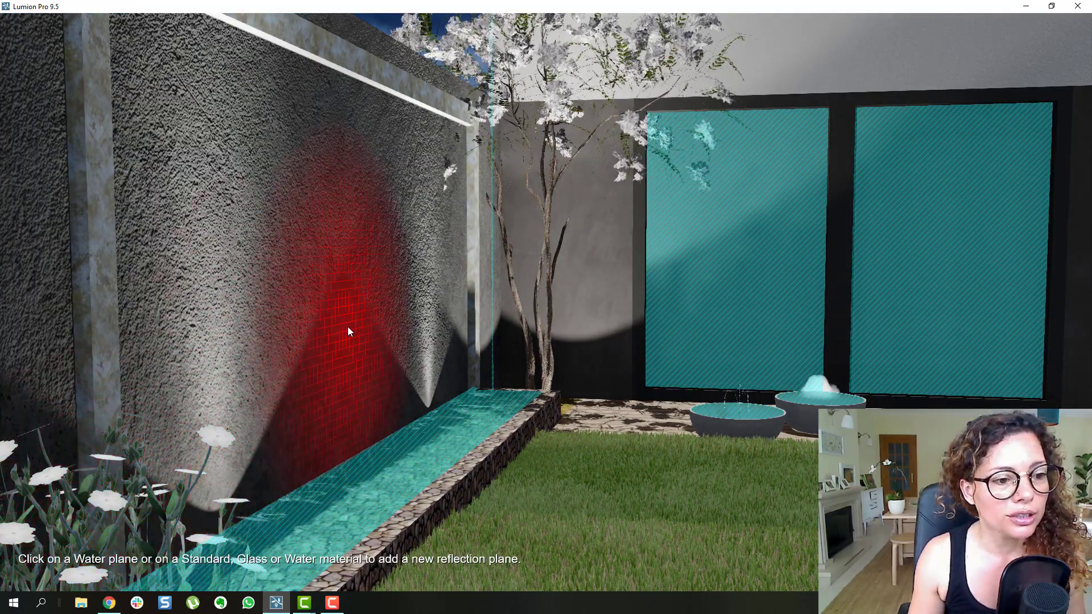